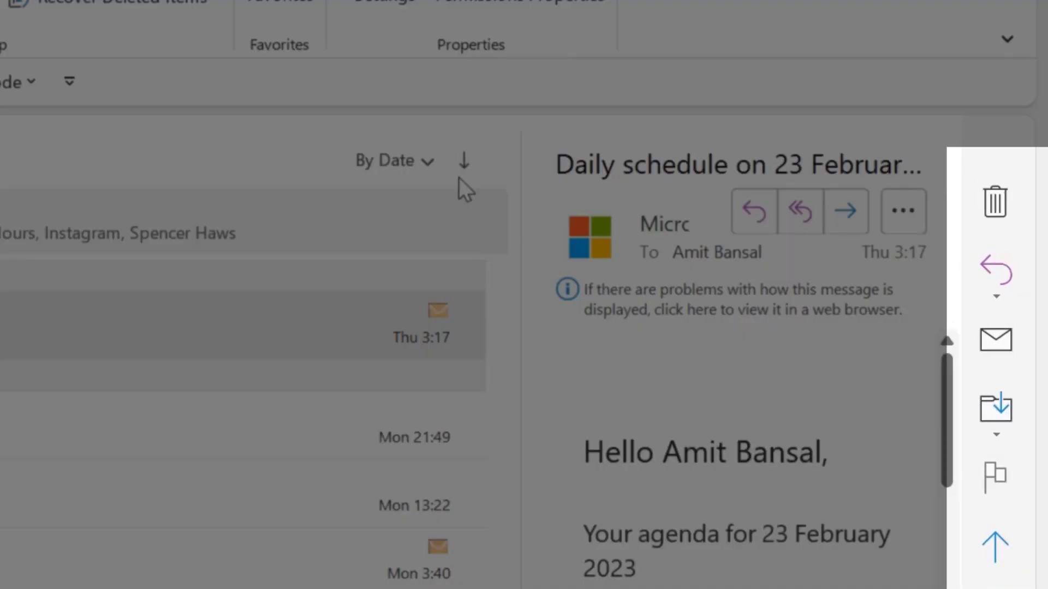
pyautogui.moveTo(962, 230)
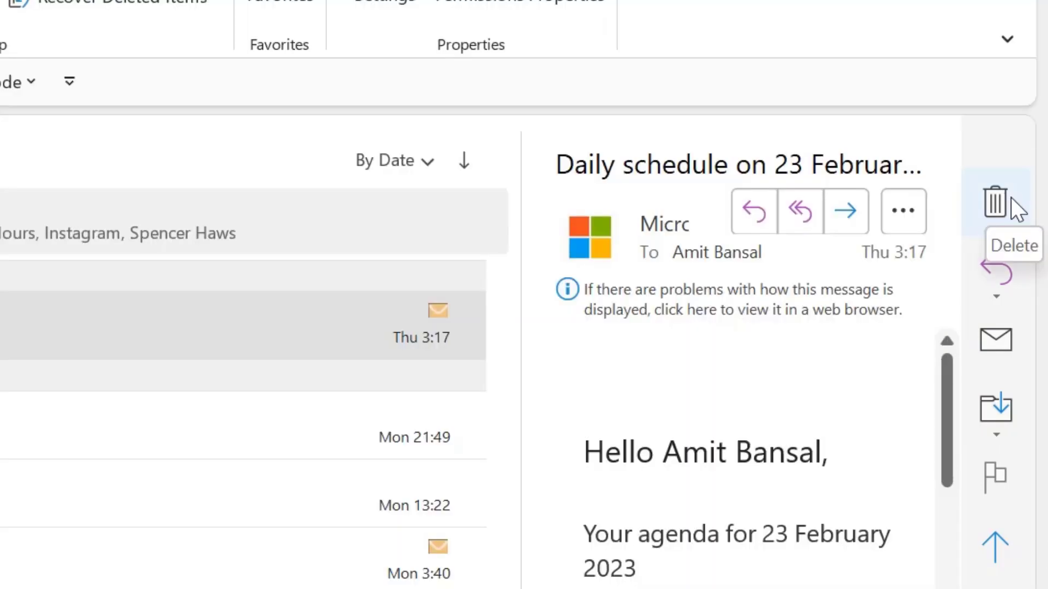
pyautogui.moveTo(923, 137)
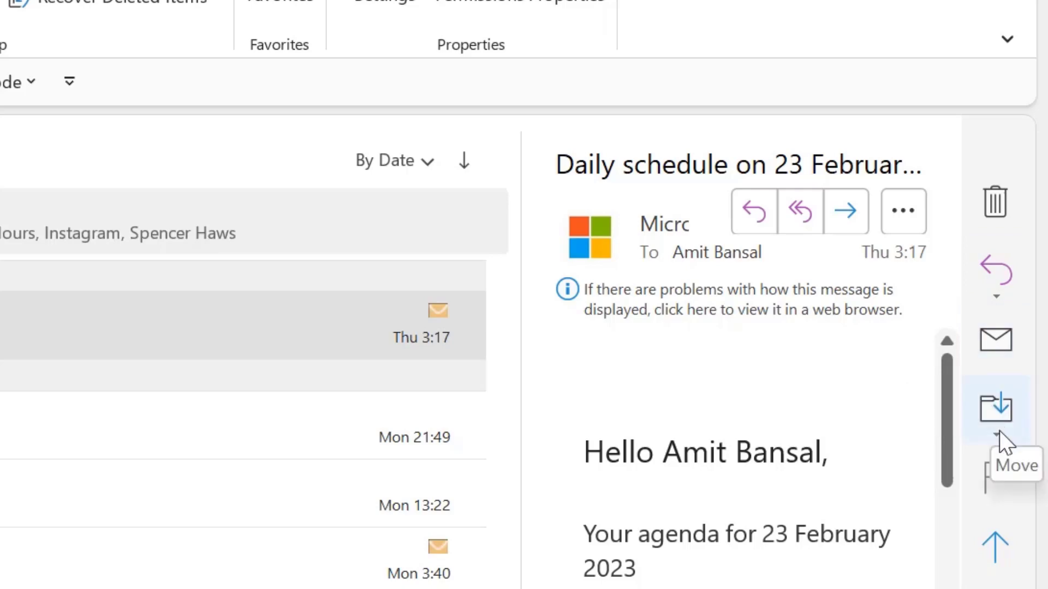
pyautogui.moveTo(995, 545)
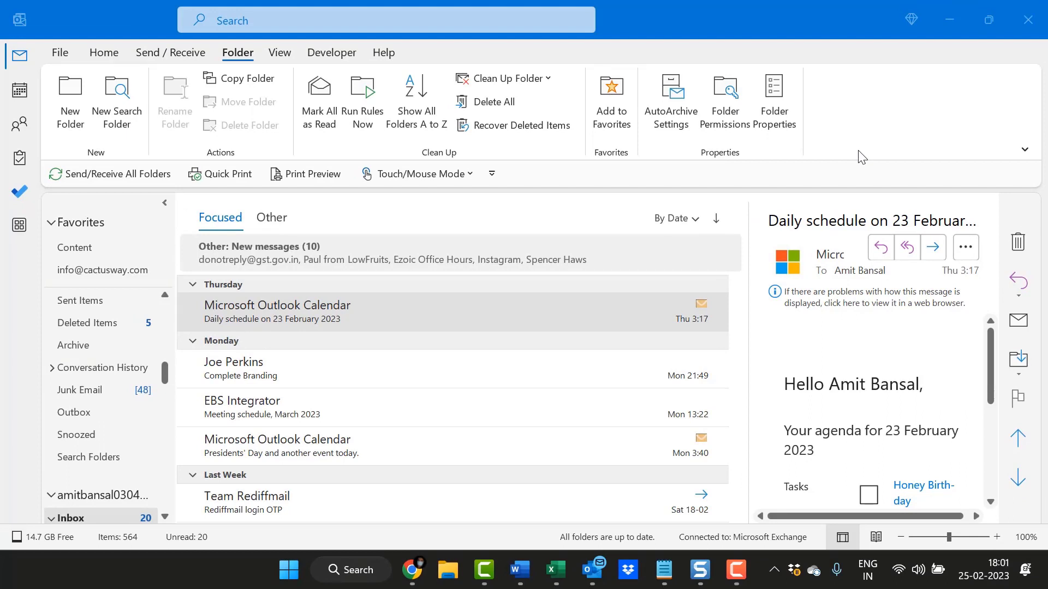
pyautogui.moveTo(446, 217)
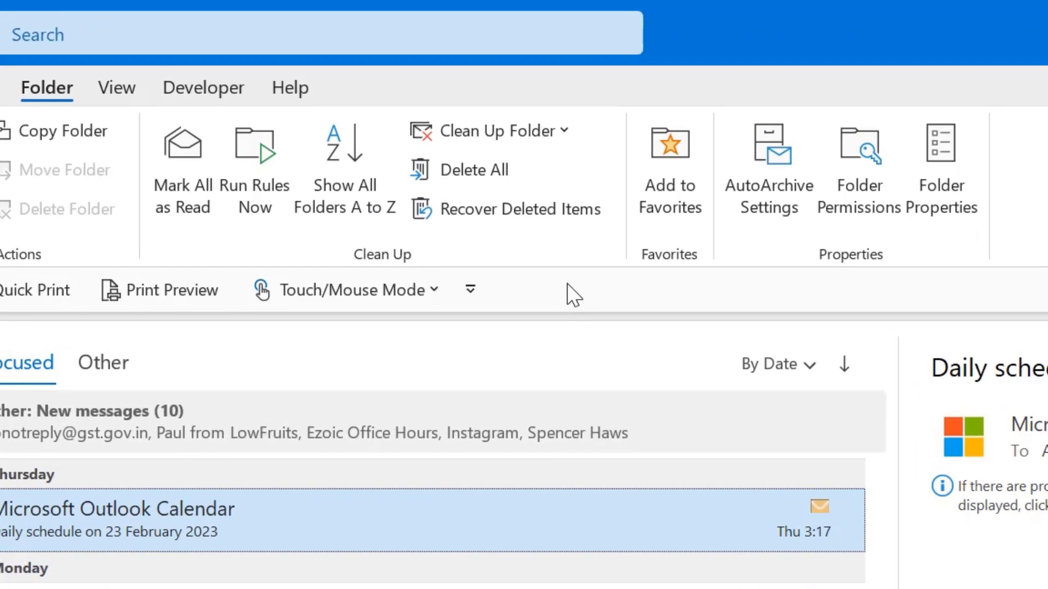
pyautogui.moveTo(318, 308)
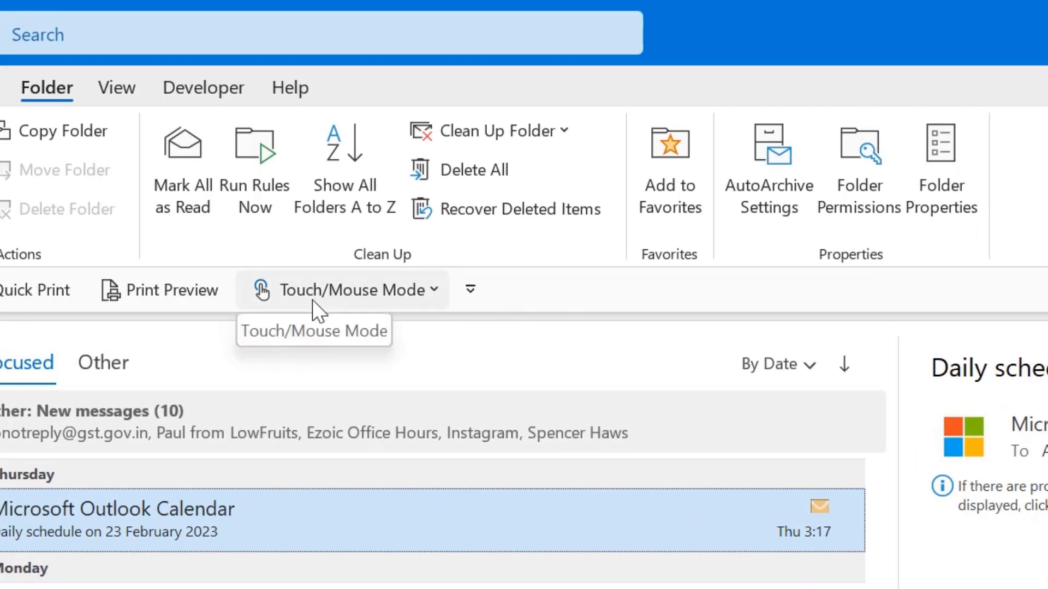
pyautogui.moveTo(437, 304)
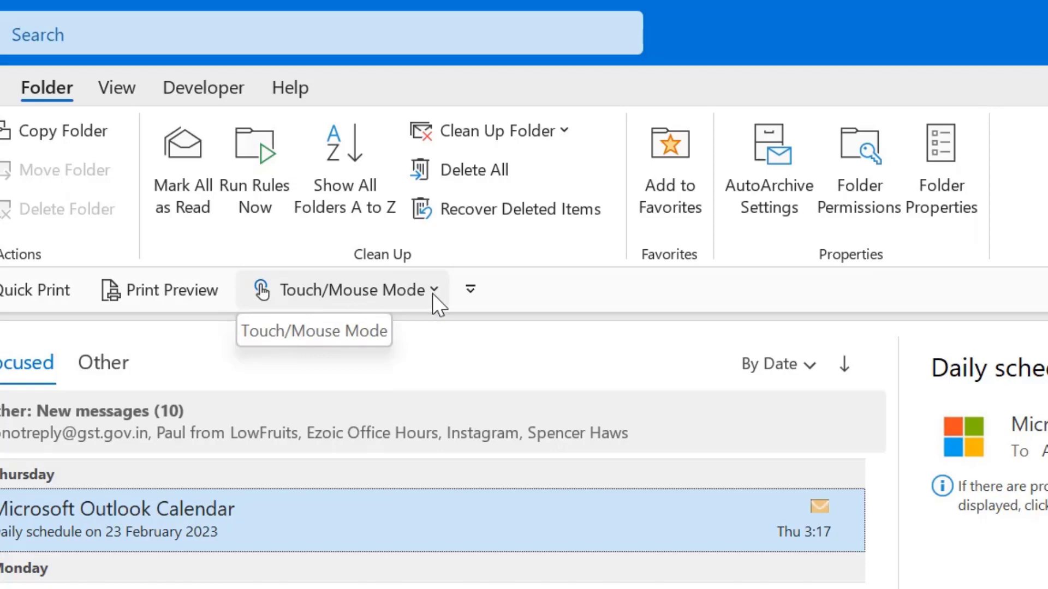